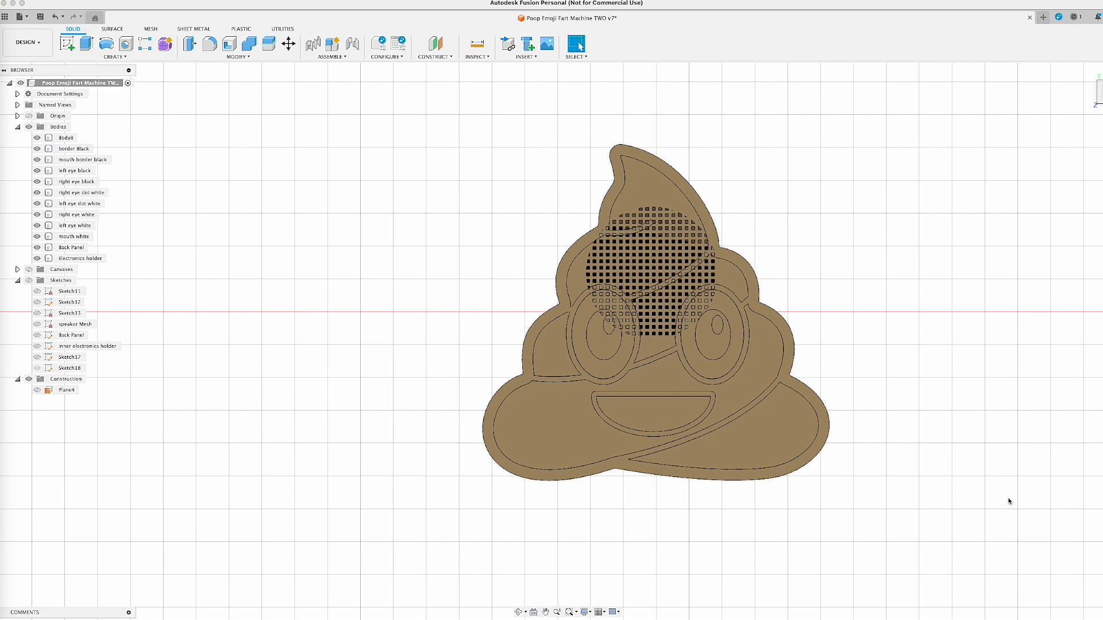
{"action": "mouse_move", "coordinate": [952, 409]}
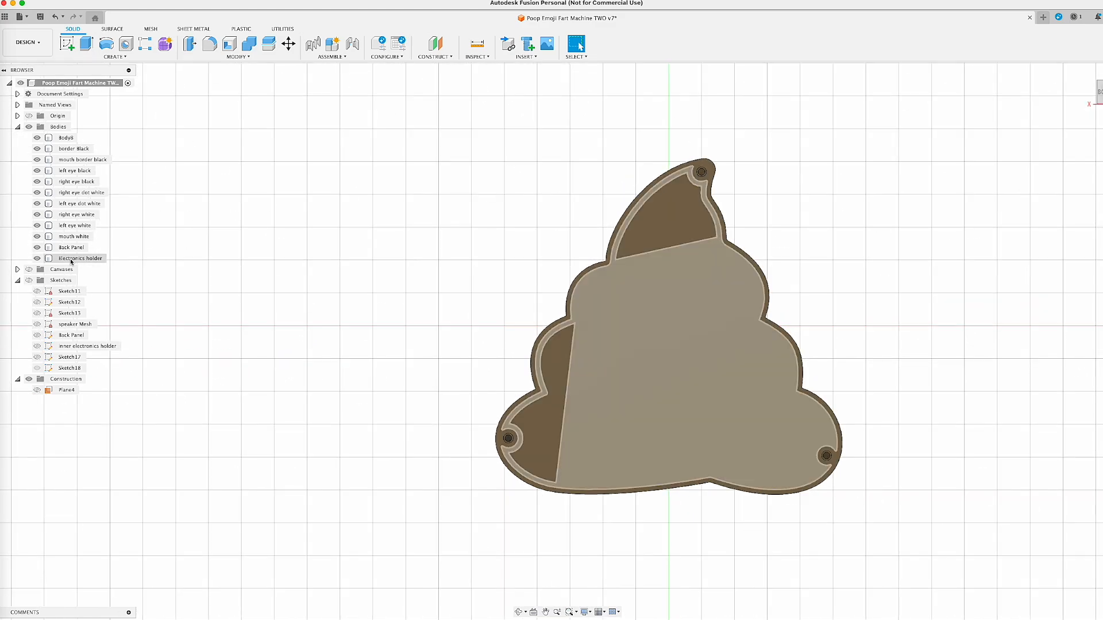
Hide the Back Panel and Electronics holder bodies, keeping the border, eyes and mouth faceplate bodies visible
{"action": "left_click", "coordinate": [39, 247]}
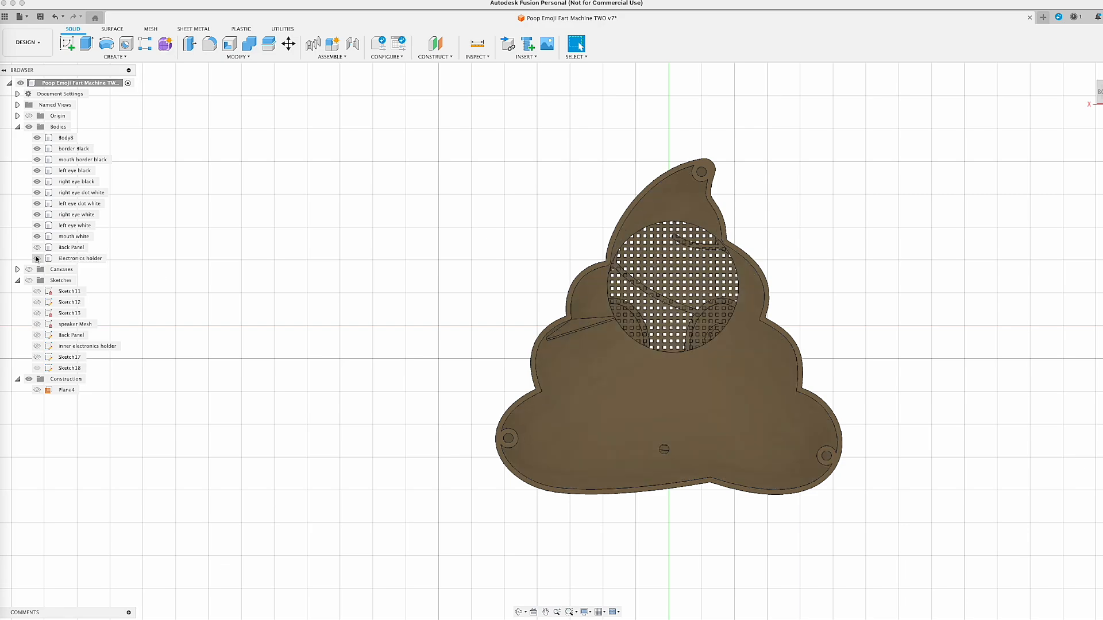
{"action": "left_click", "coordinate": [38, 138]}
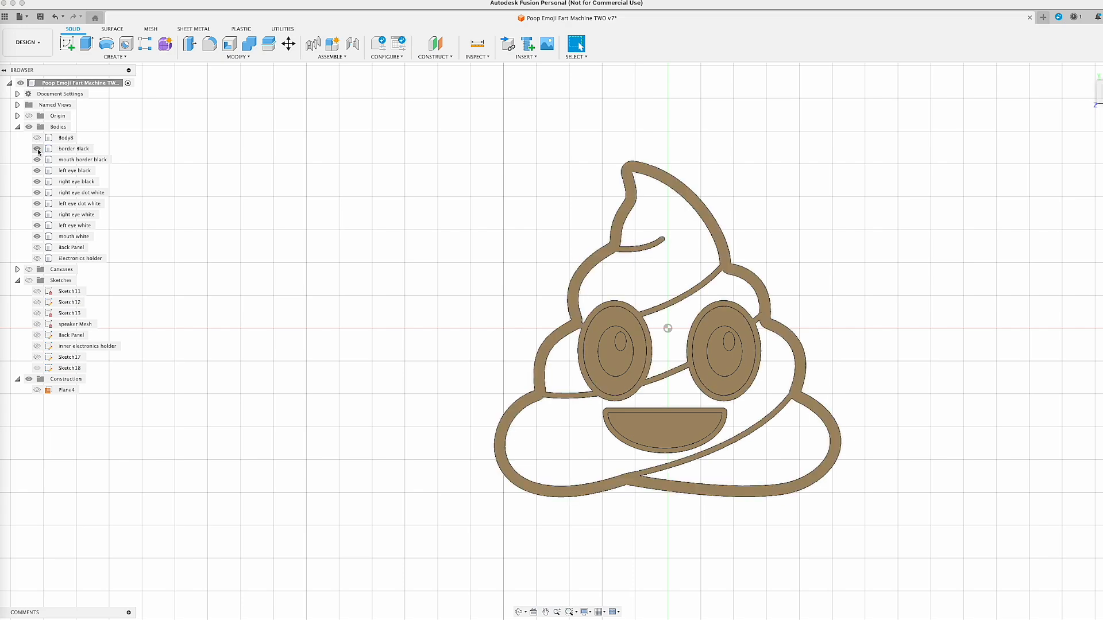
{"action": "left_click", "coordinate": [38, 149]}
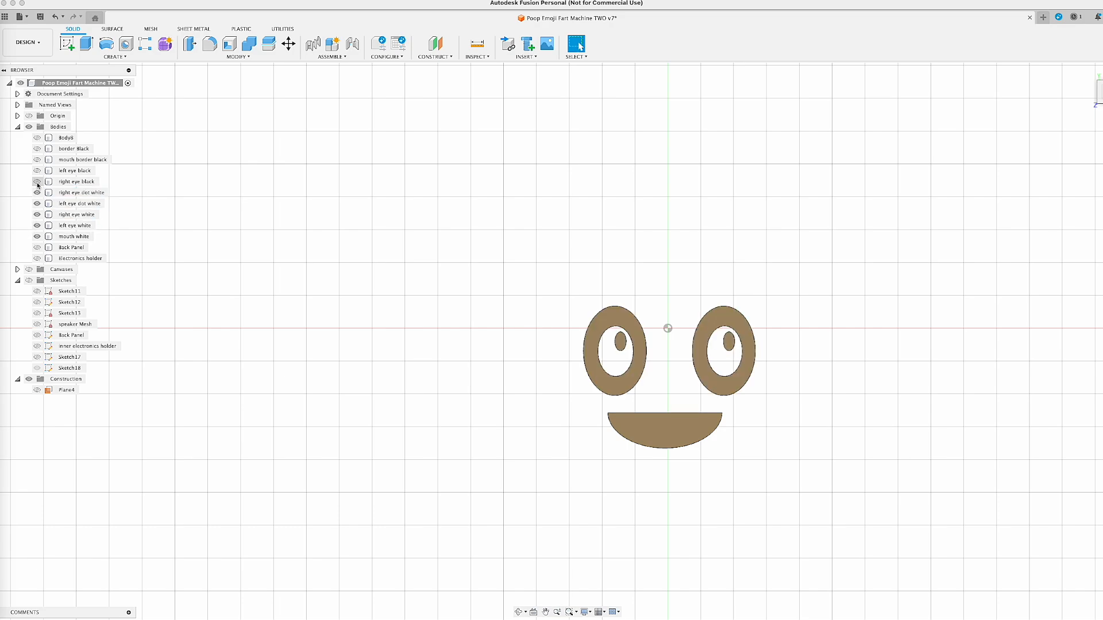
{"action": "left_click", "coordinate": [38, 138]}
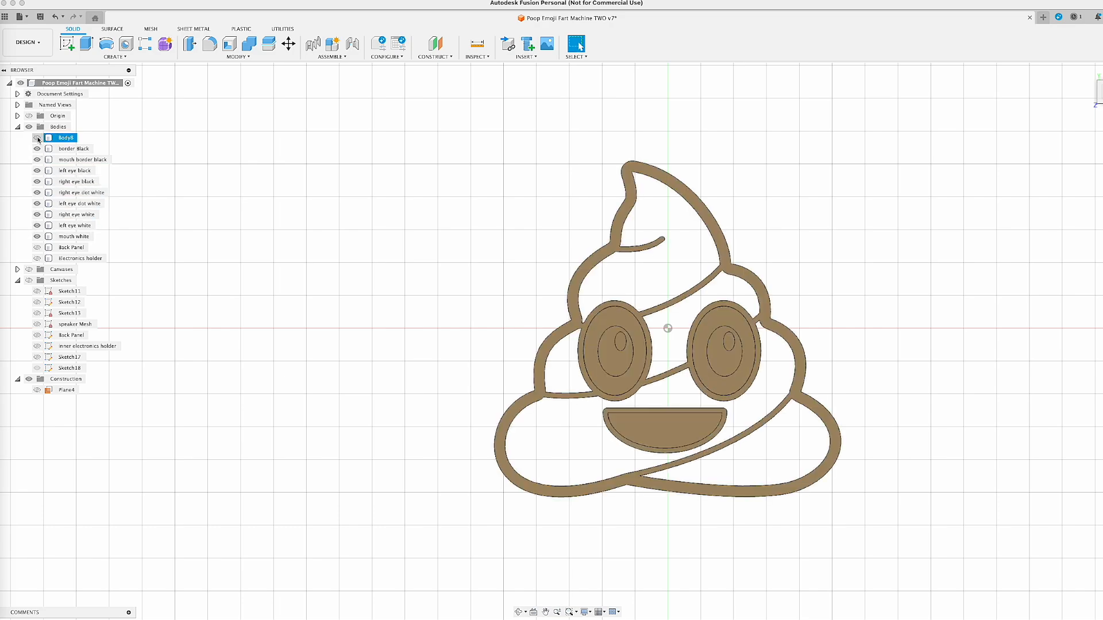
Export the visible faceplate bodies as an STL file to the Desktop
{"action": "left_click", "coordinate": [6, 12]}
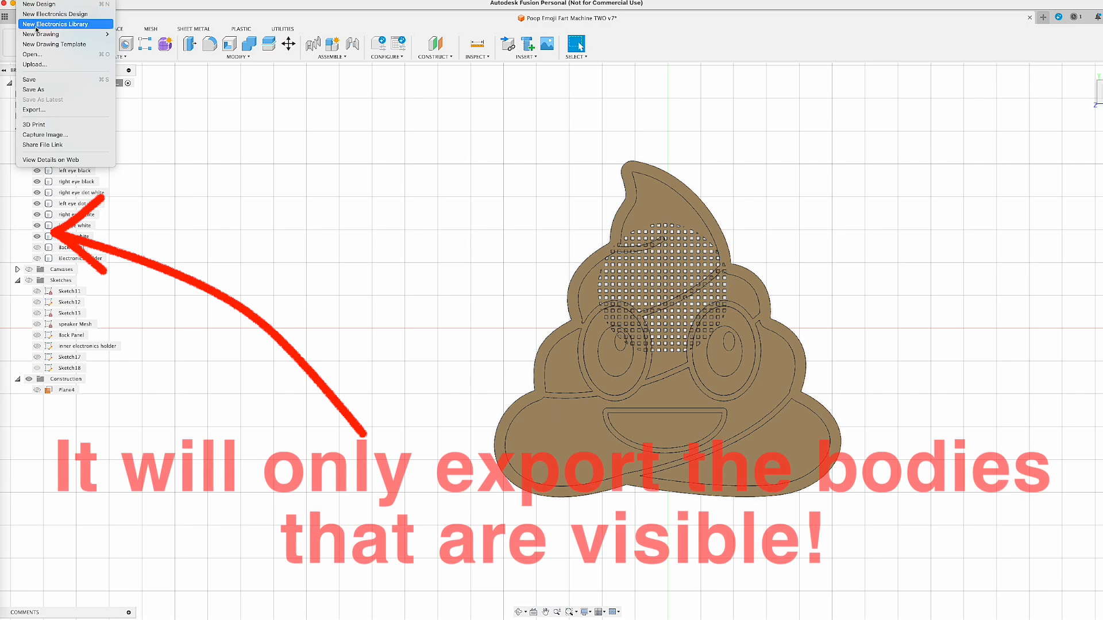
{"action": "mouse_move", "coordinate": [33, 110]}
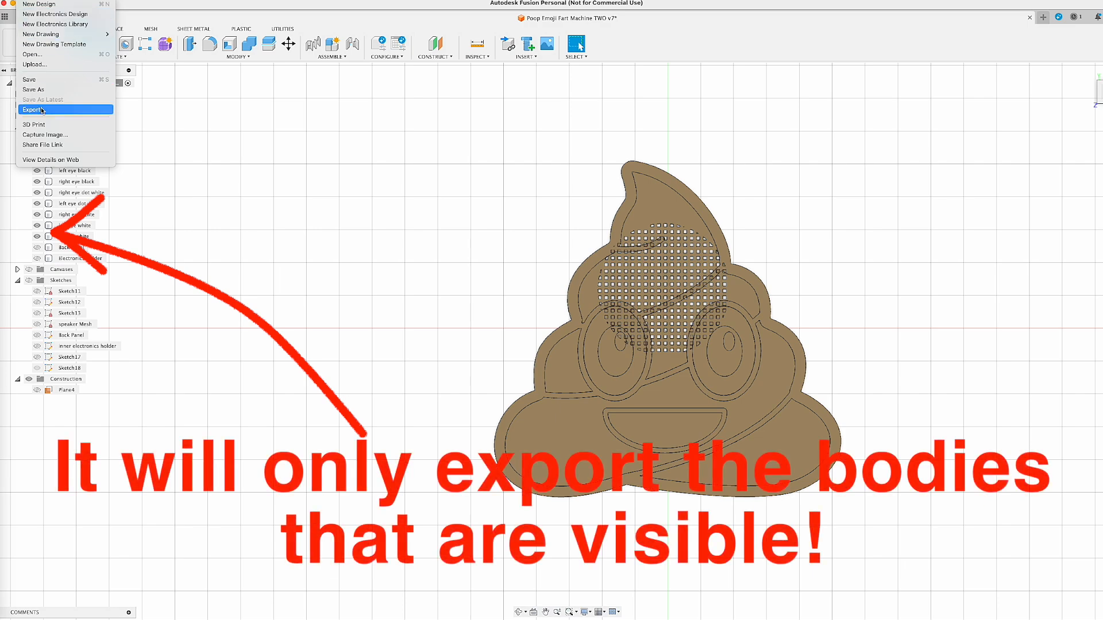
{"action": "left_click", "coordinate": [29, 109]}
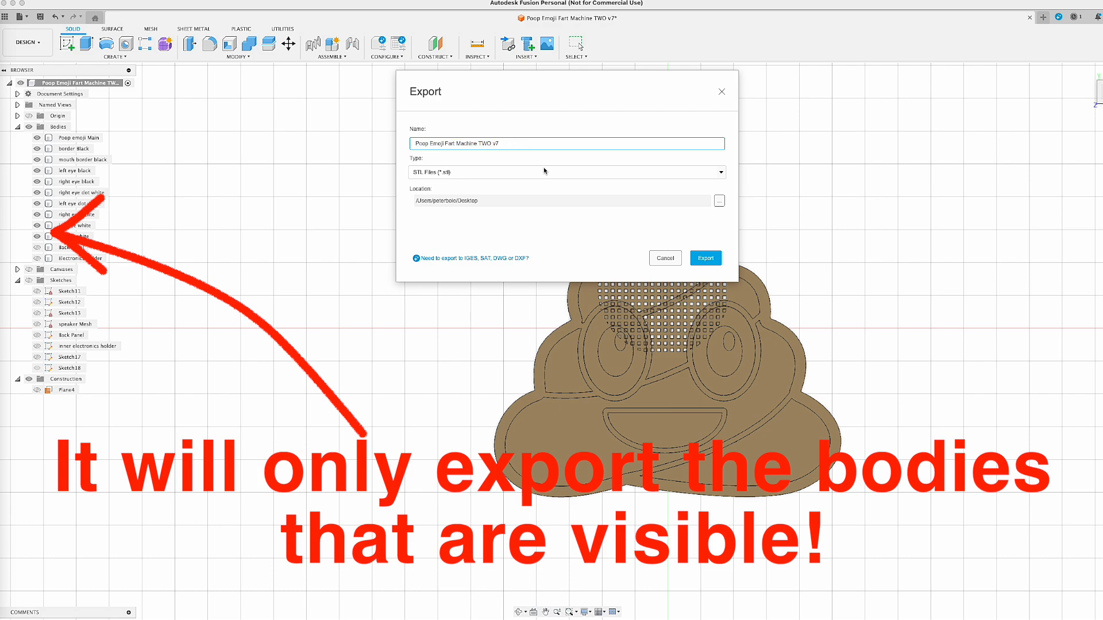
{"action": "mouse_move", "coordinate": [467, 202]}
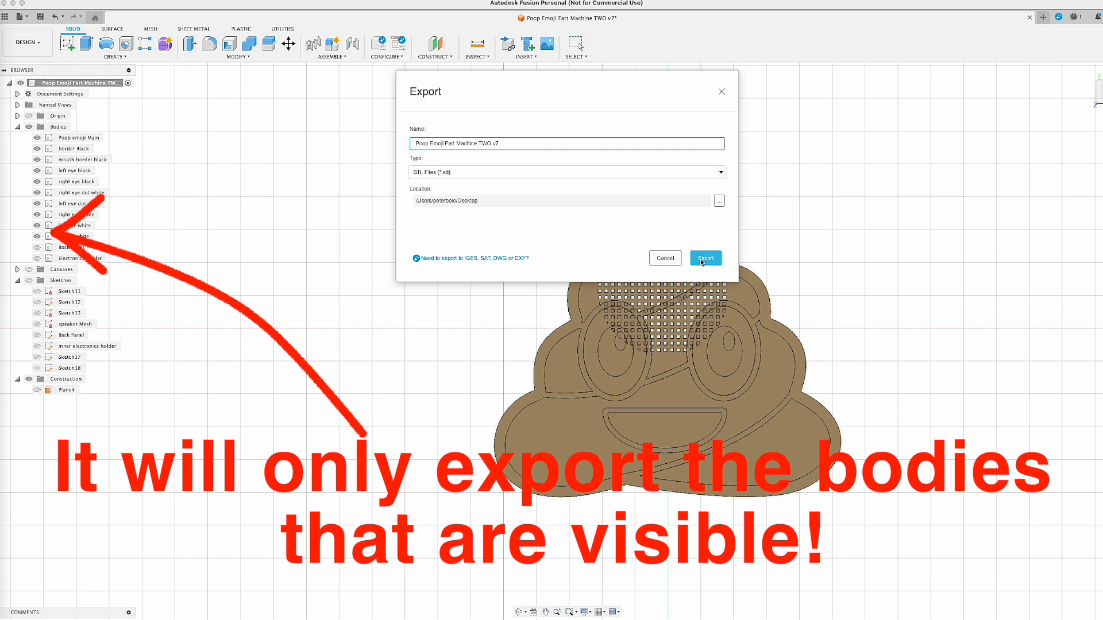
{"action": "left_click", "coordinate": [705, 258]}
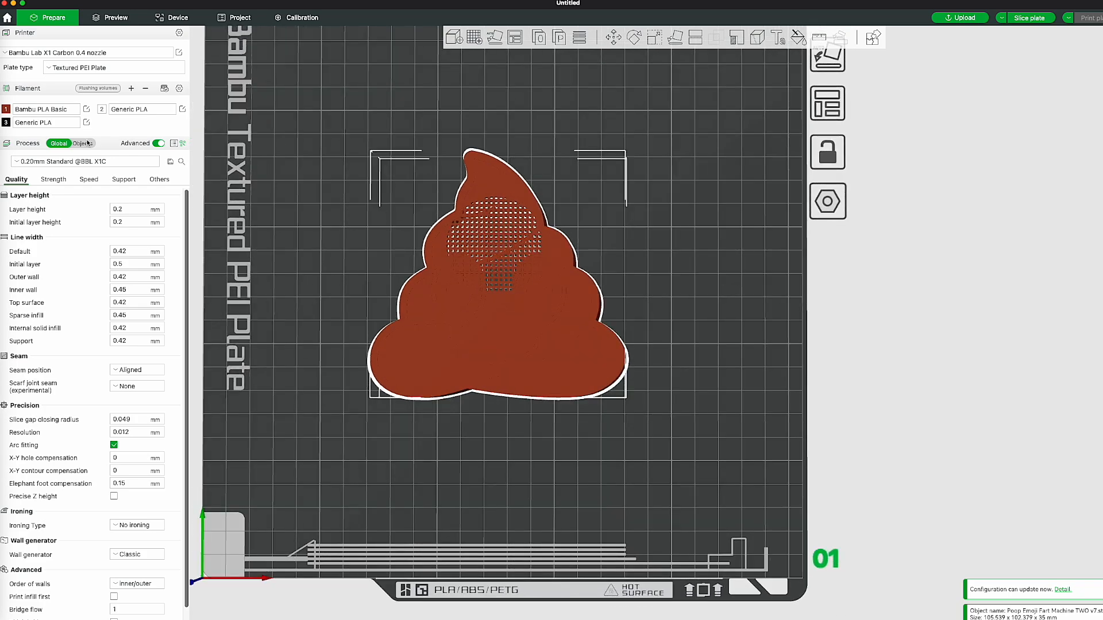
Split the imported faceplate model into its ten separate parts via Split > To parts
{"action": "left_click", "coordinate": [83, 143]}
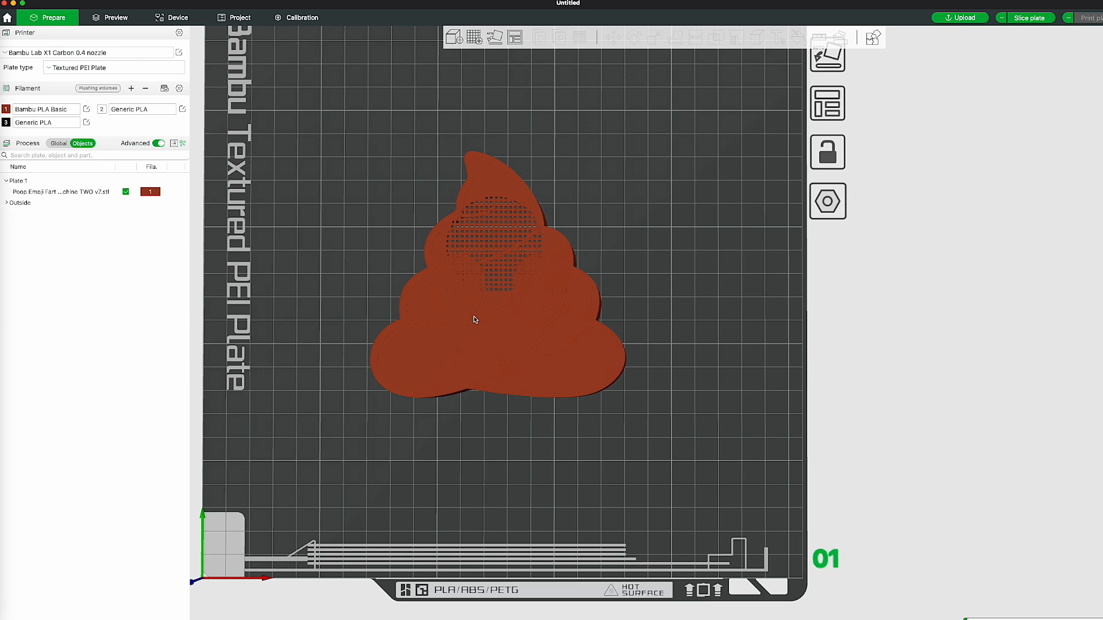
{"action": "right_click", "coordinate": [473, 319]}
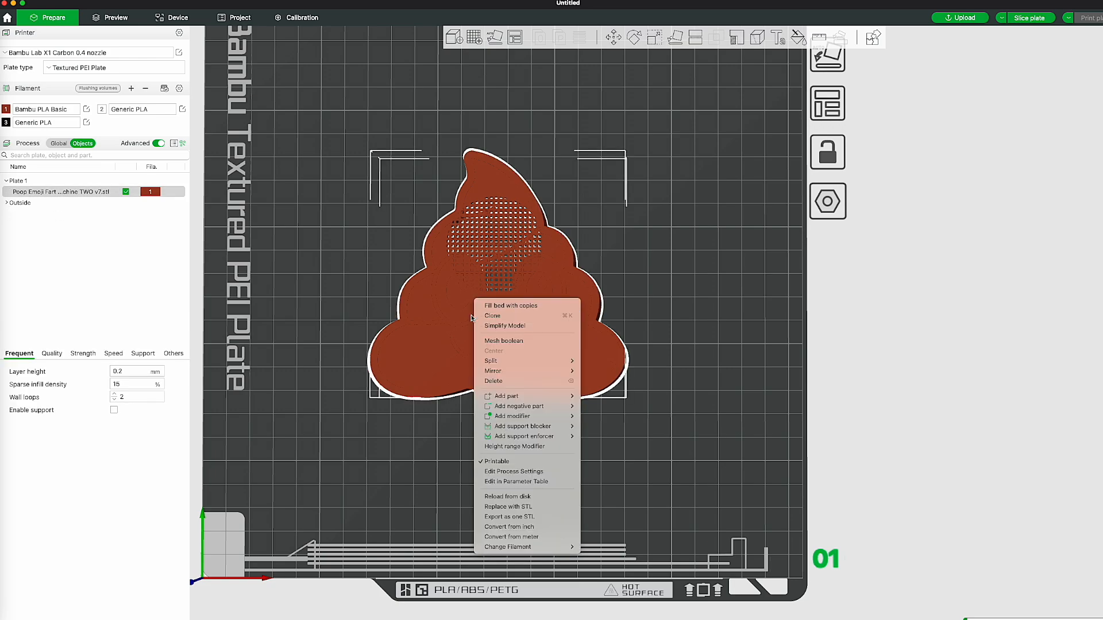
{"action": "mouse_move", "coordinate": [508, 361]}
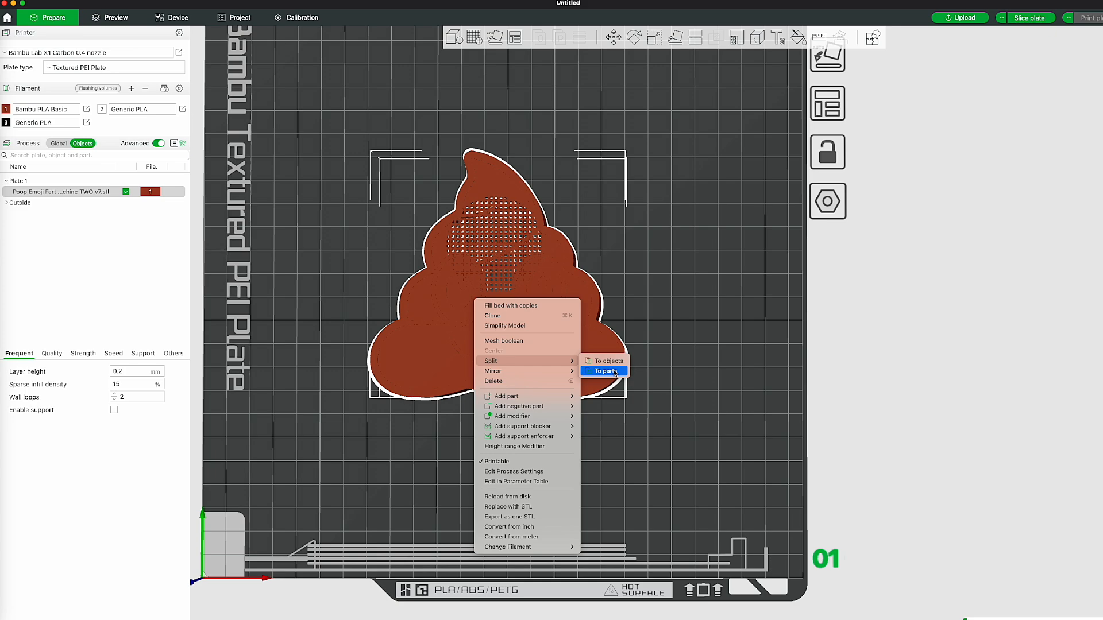
{"action": "left_click", "coordinate": [604, 371]}
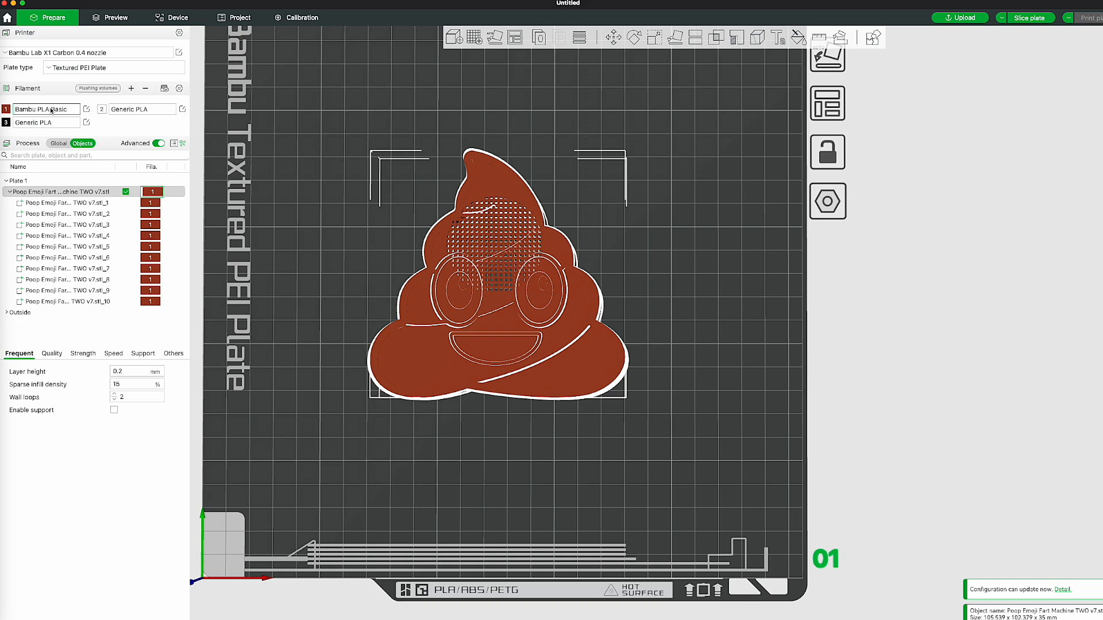
Set filament 2's material, assign filament 2 to the third part, and slice the plate
{"action": "left_click", "coordinate": [142, 109]}
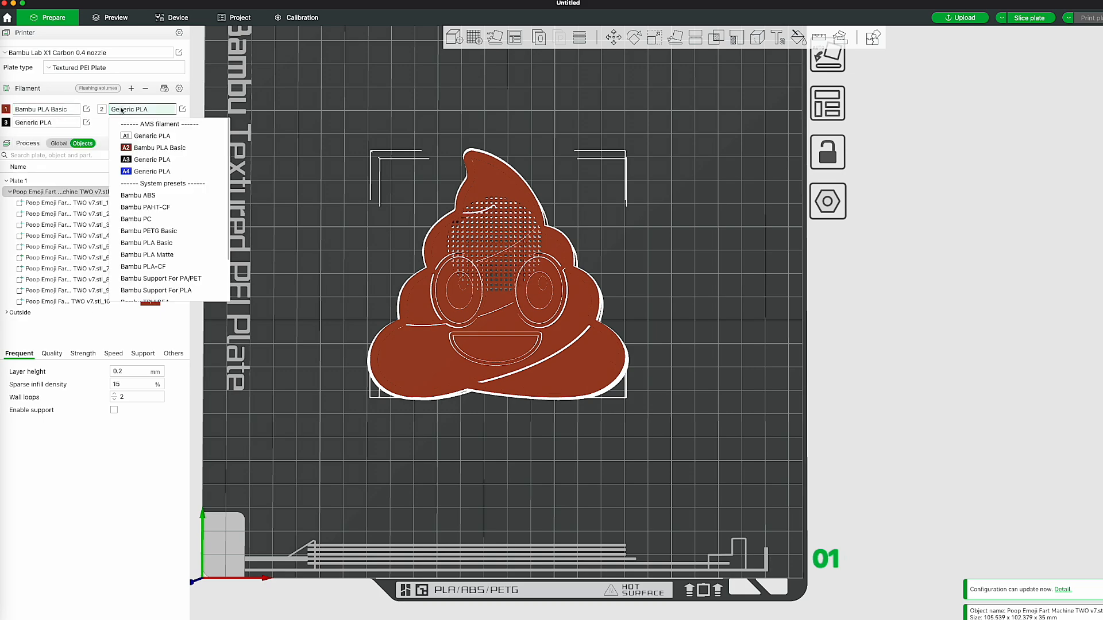
{"action": "left_click", "coordinate": [151, 158]}
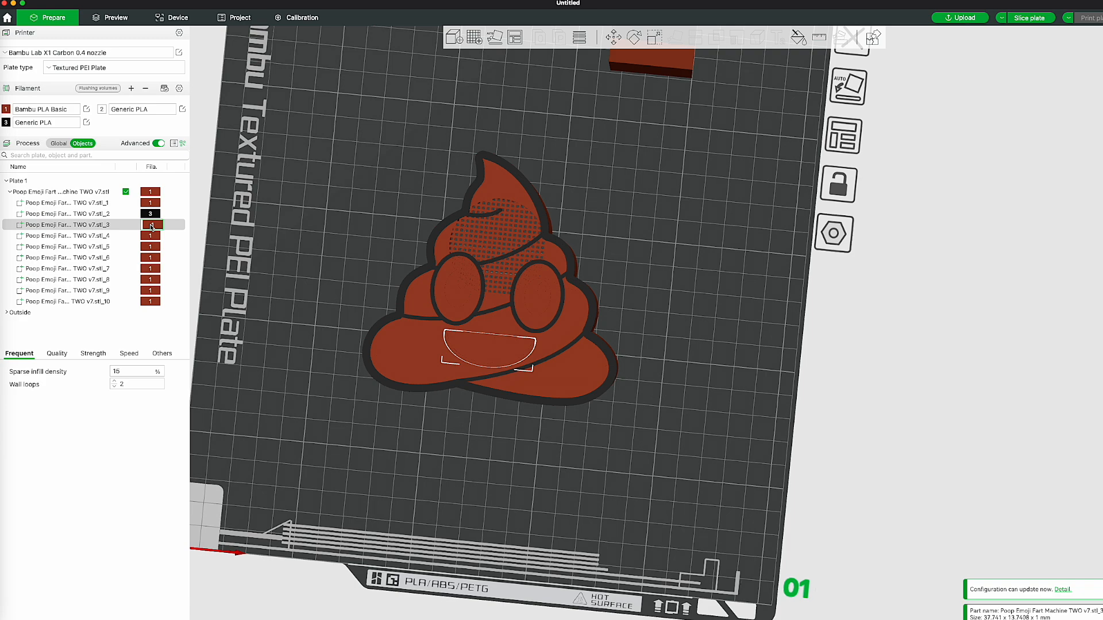
{"action": "left_click", "coordinate": [150, 225]}
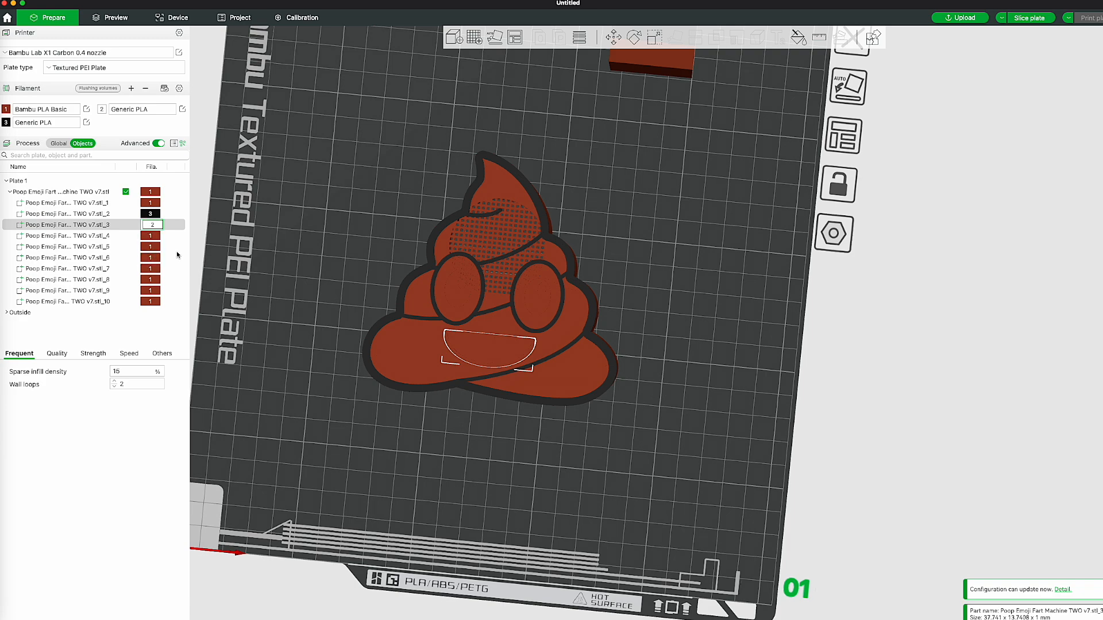
{"action": "left_click", "coordinate": [64, 236]}
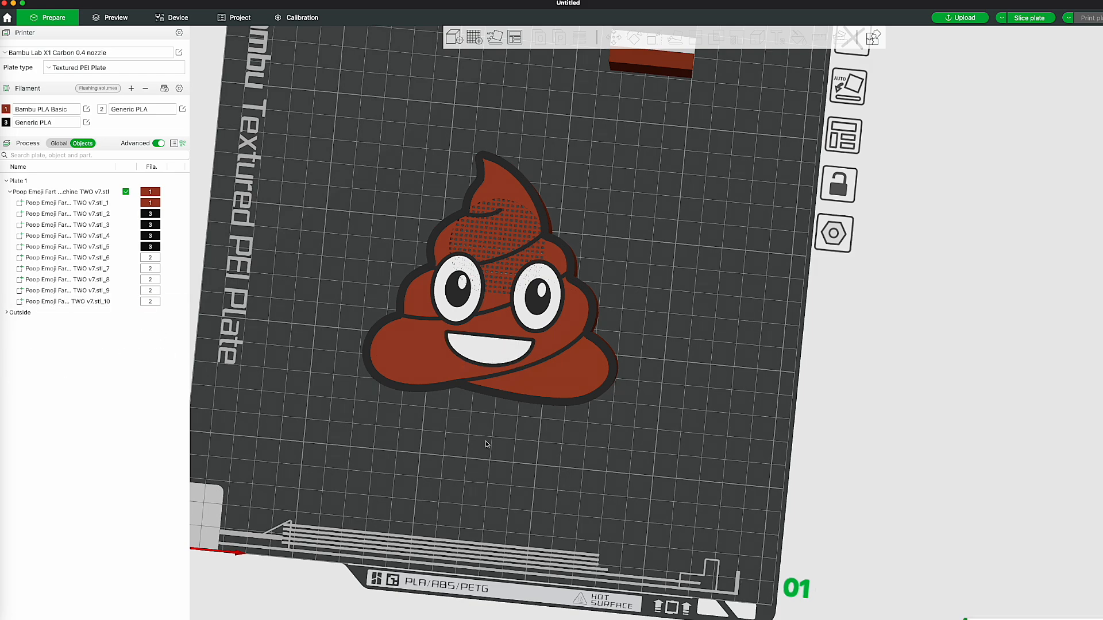
{"action": "left_click", "coordinate": [1032, 19]}
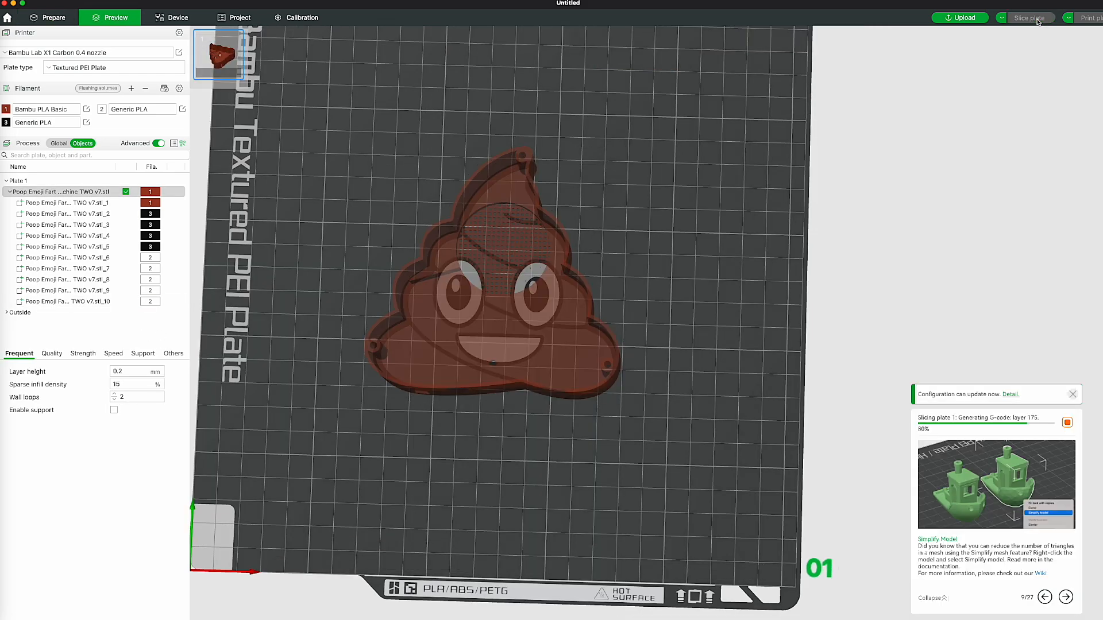